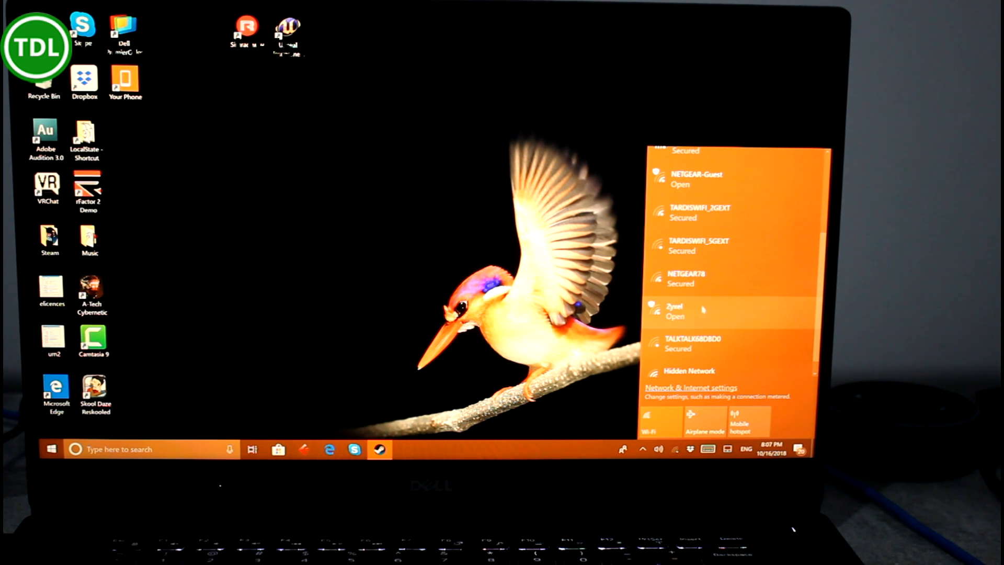
Connect the laptop to the open Zyxel wireless network from the Windows network flyout
left_click(696, 313)
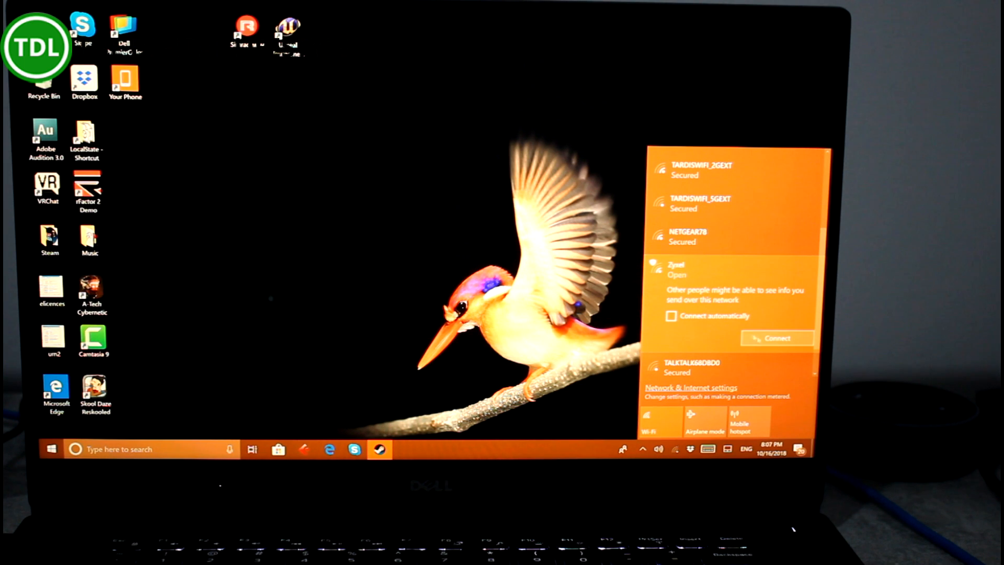
left_click(776, 338)
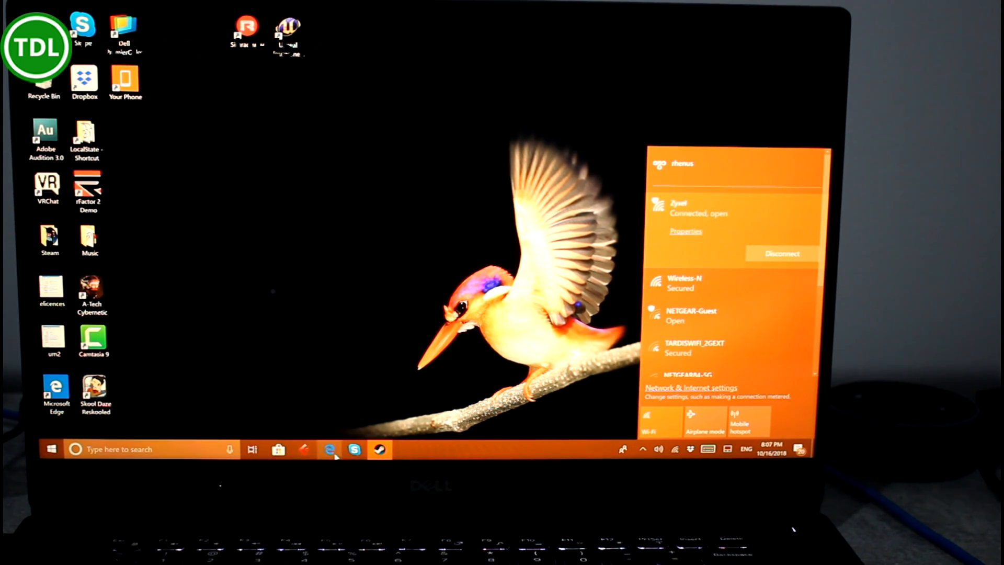
Browse to the access point login page at 192.168.0.2 and enter username admin
left_click(330, 450)
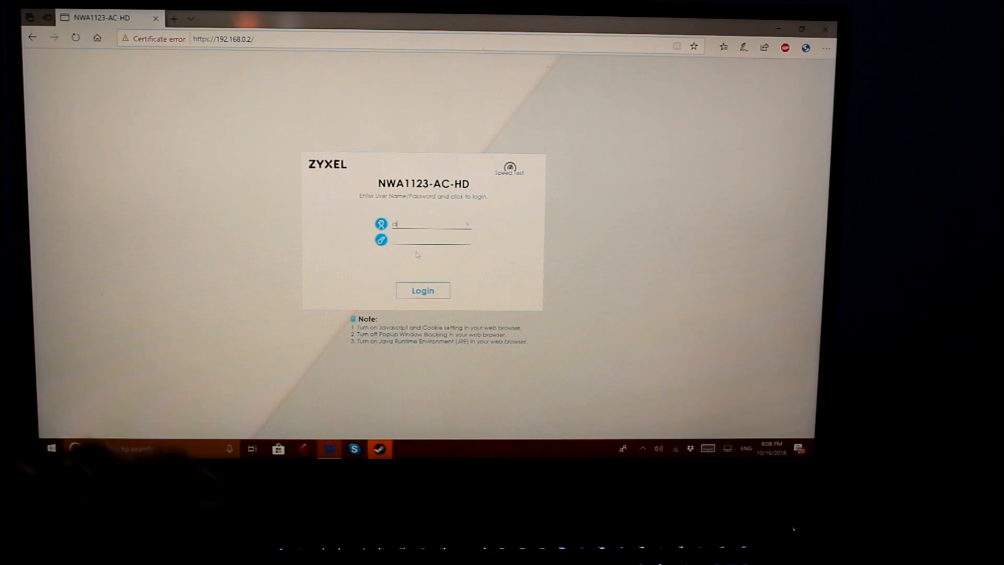
type("dmin")
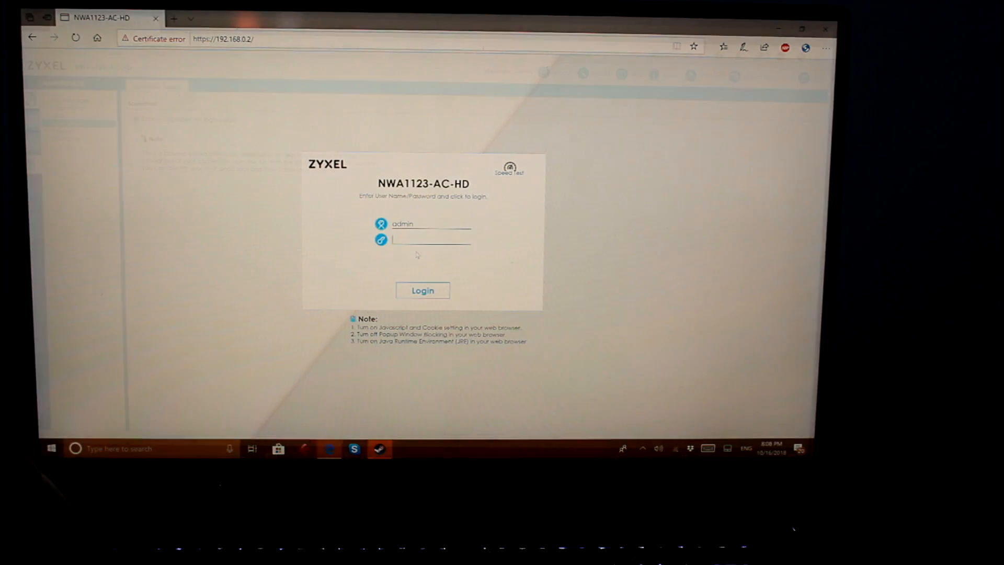
Log in as admin and review the IP address and wireless radio/SSID settings pages
left_click(423, 291)
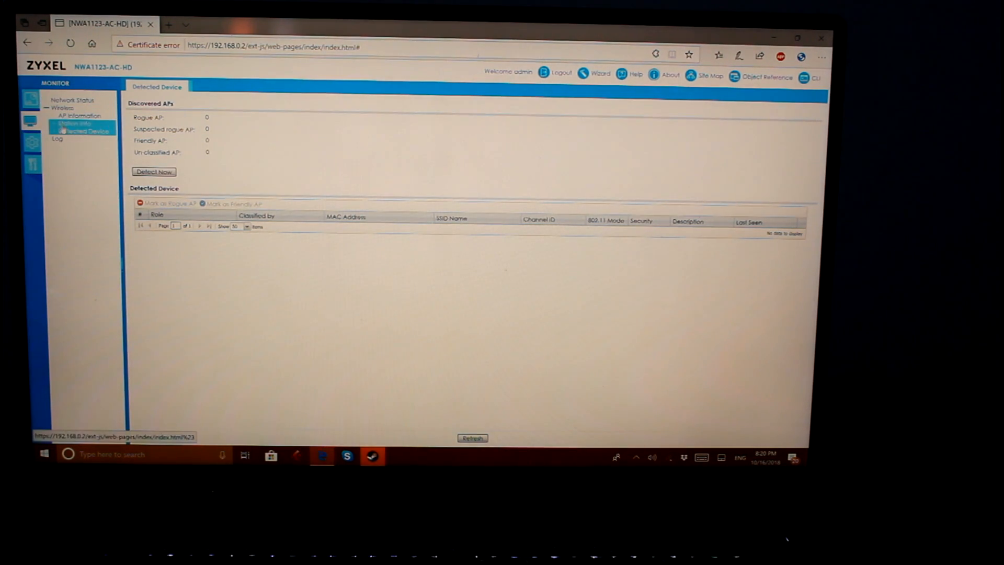
left_click(31, 140)
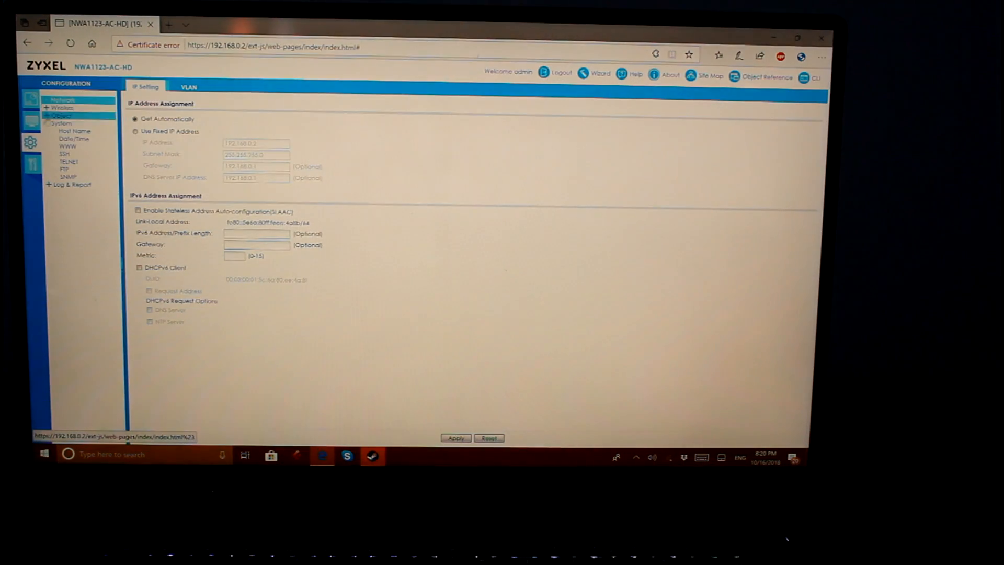
left_click(62, 99)
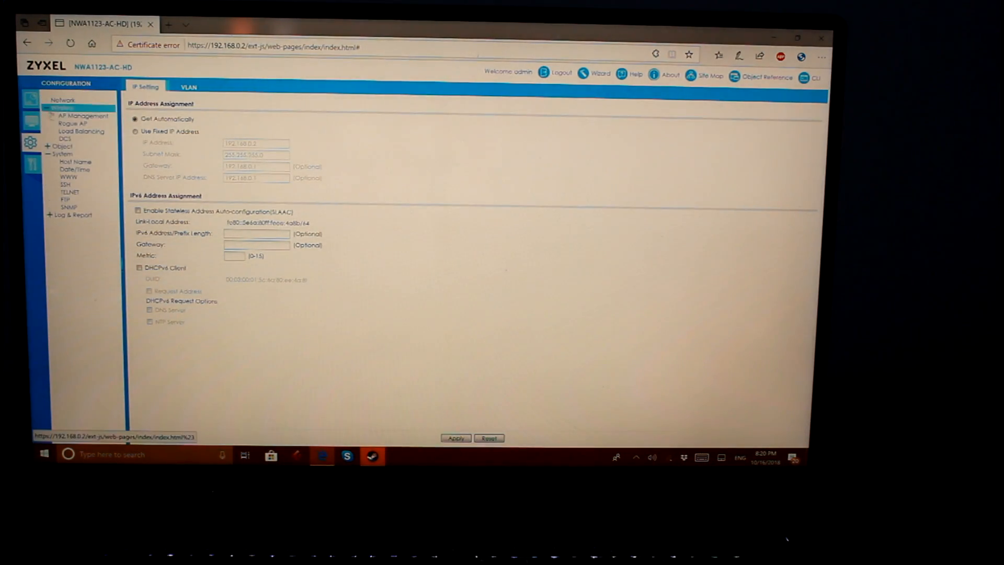
left_click(61, 100)
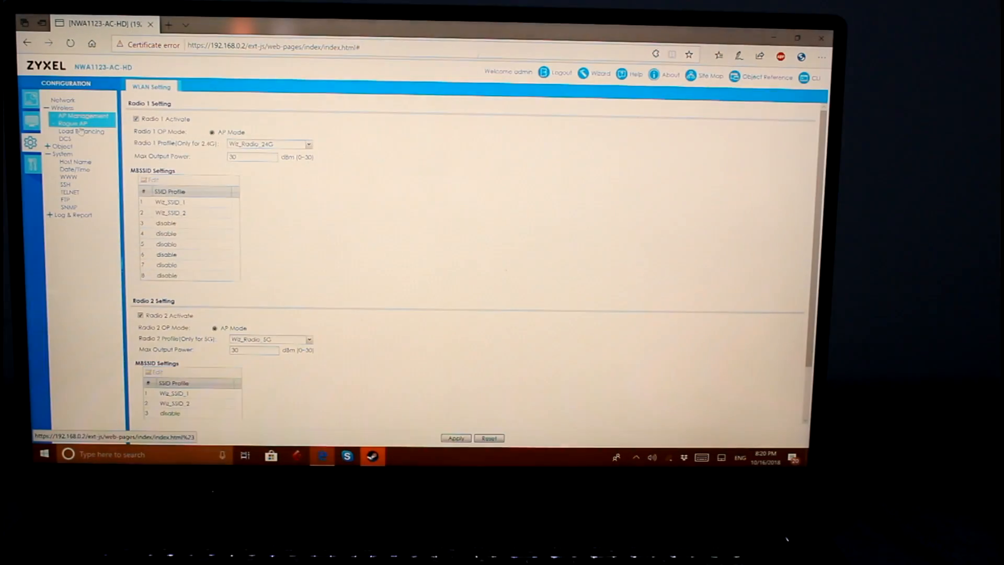
Review rogue AP detection, load balancing and host name pages, ending on Maintenance speedtest
left_click(61, 123)
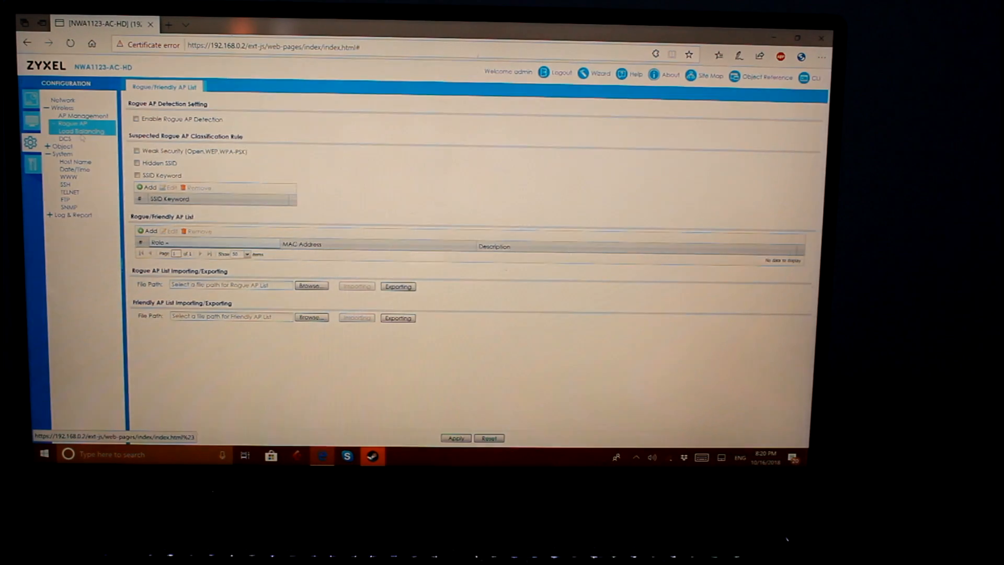
left_click(76, 132)
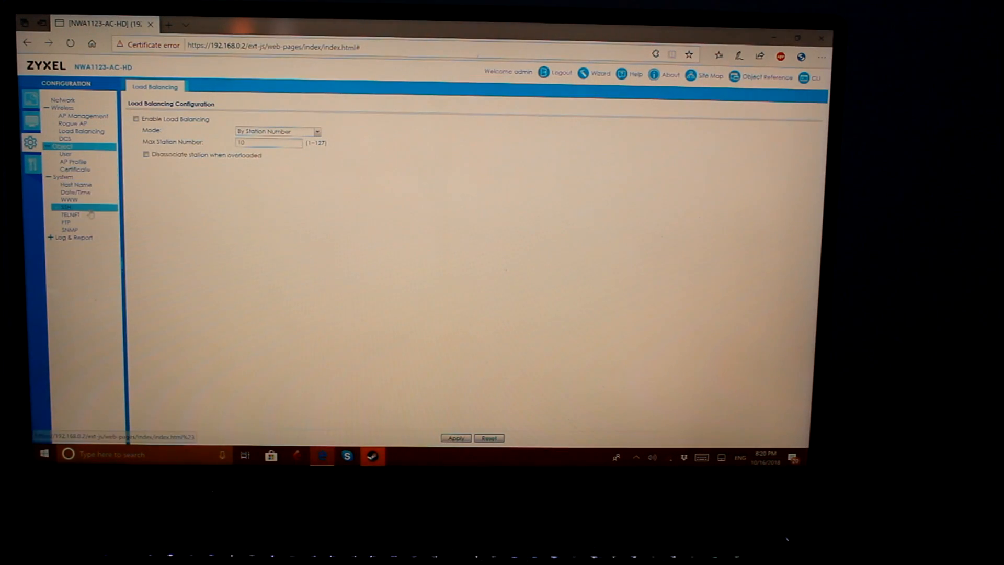
left_click(76, 184)
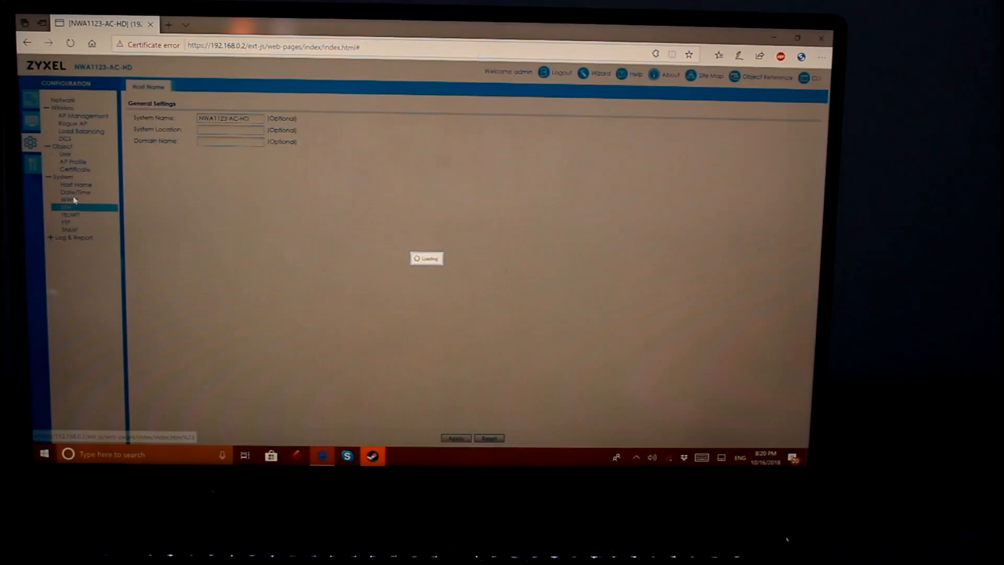
left_click(67, 207)
type("n")
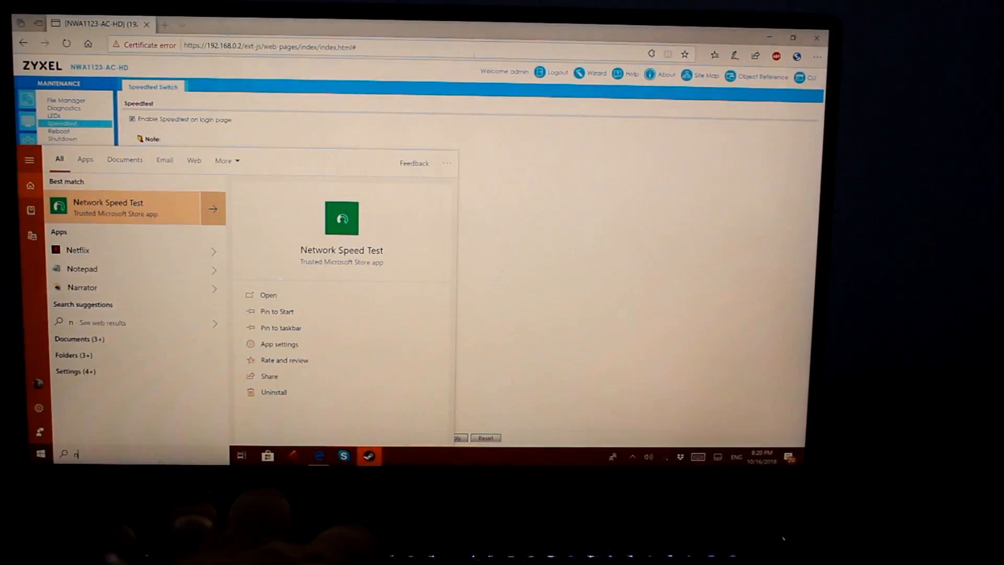
Run Network Speed Test over Wi-Fi, reporting 124 ms, 13.77 Mbps down and 7.51 Mbps up
type("et")
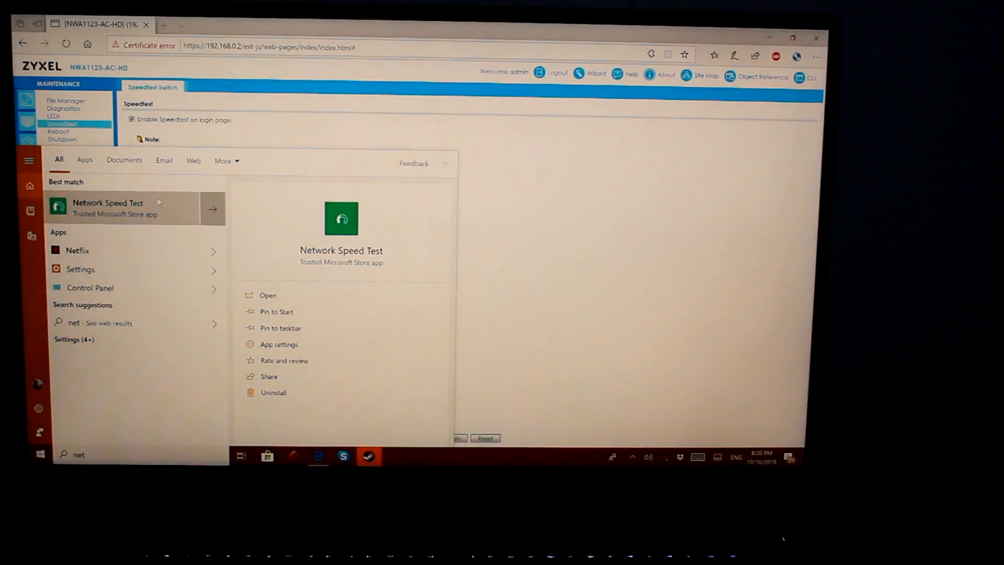
left_click(267, 295)
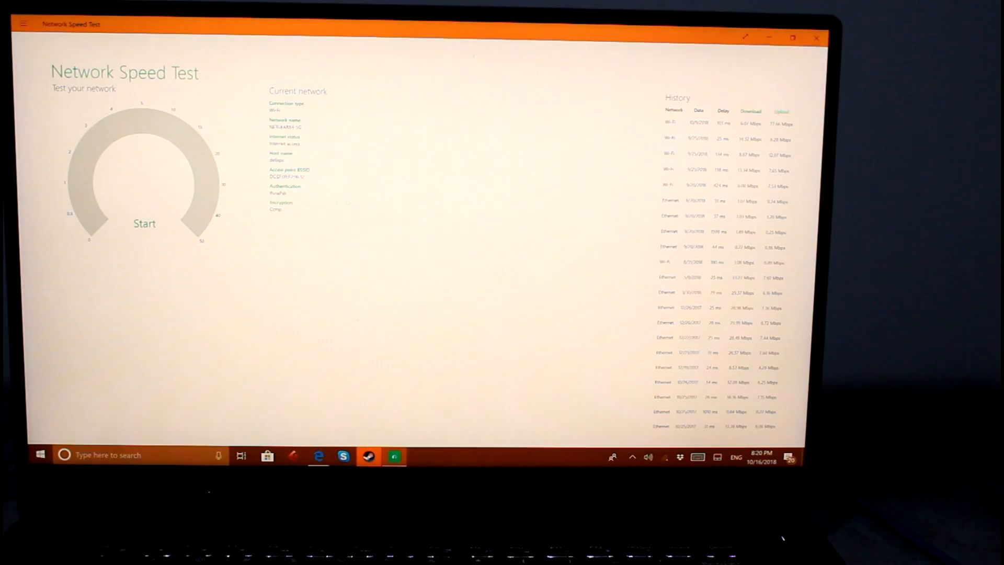
left_click(145, 224)
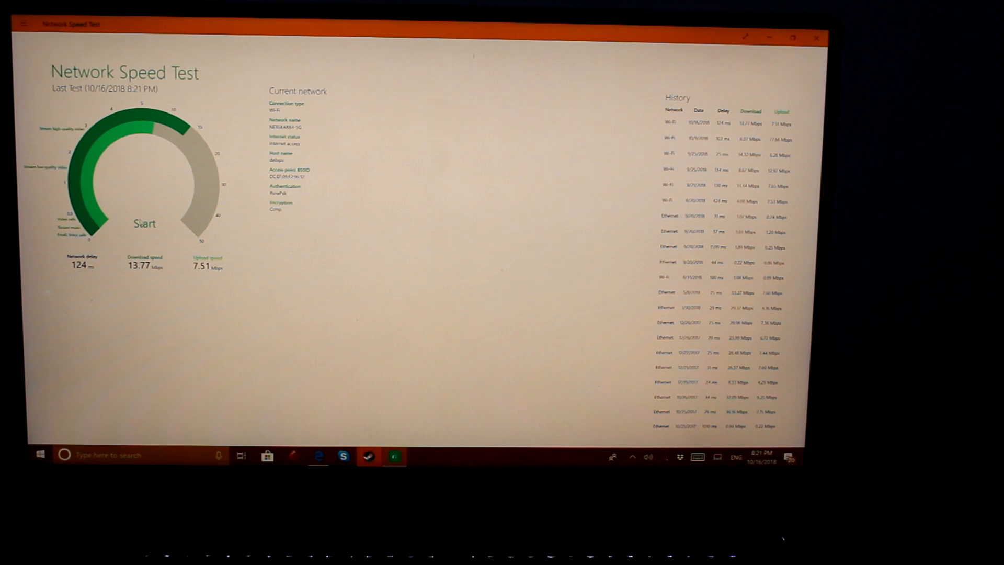
Rerun the speed test for 44 ms, 26.50 Mbps down, then a third run reading 33.68 Mbps
left_click(144, 224)
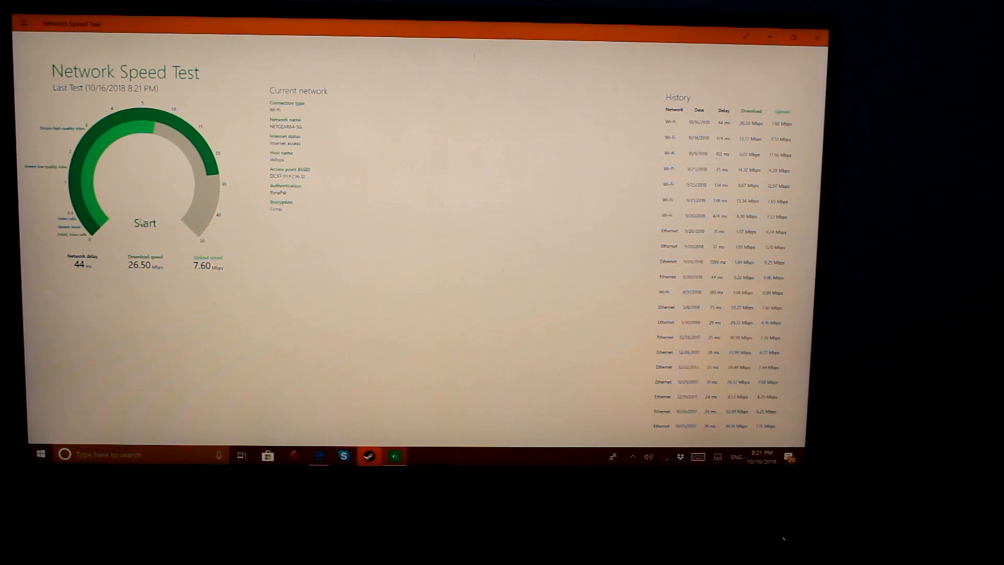
left_click(146, 224)
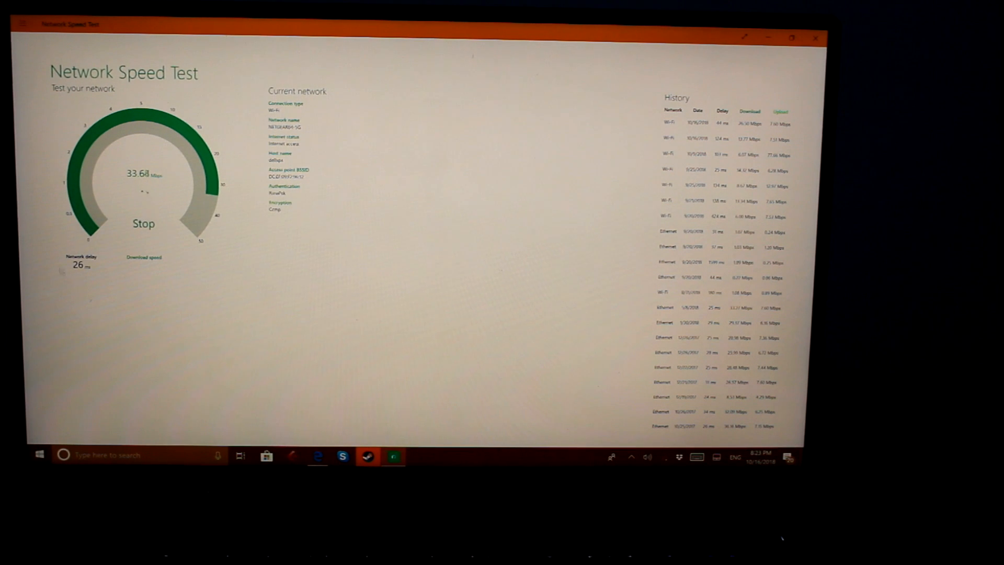